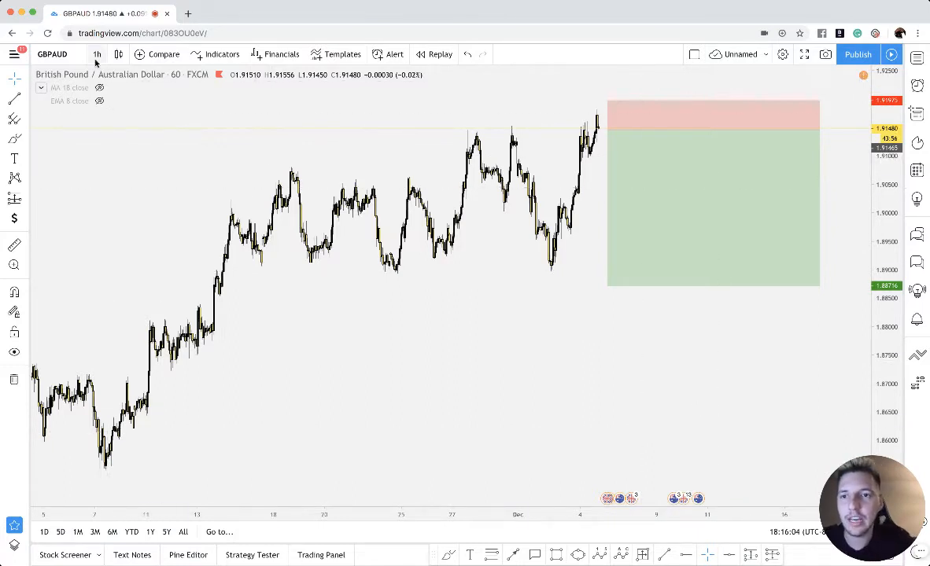
Step: Change the GBPAUD chart interval from hourly to 4-hour candles
click(96, 53)
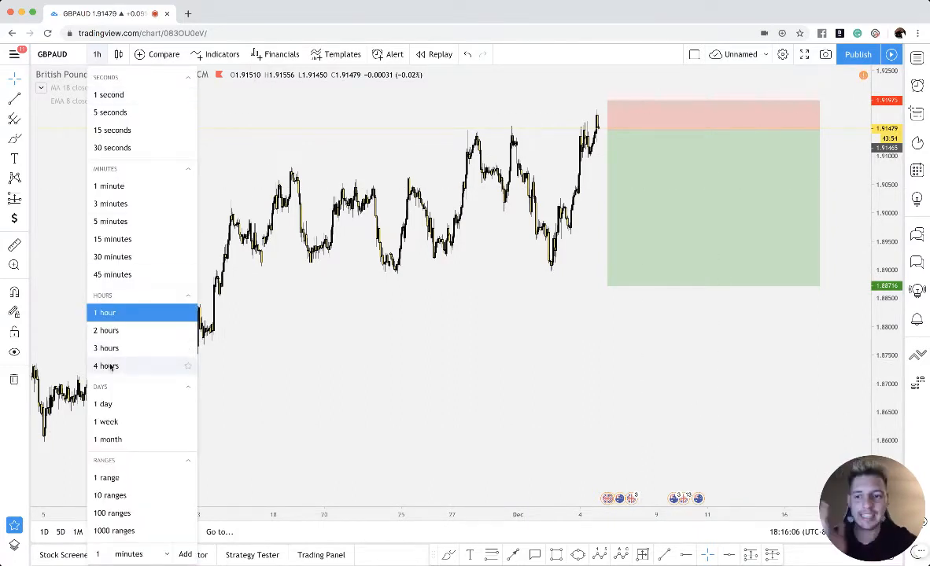
click(105, 366)
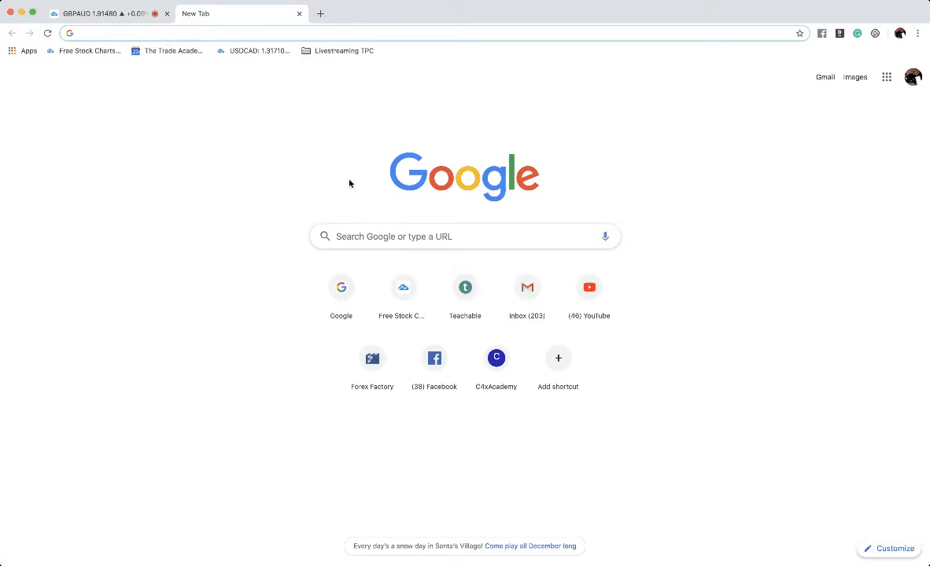
Step: Search Google Images for 'distribution forex' and preview the Wyckoff Distribution Schematic
text(distribution forex)
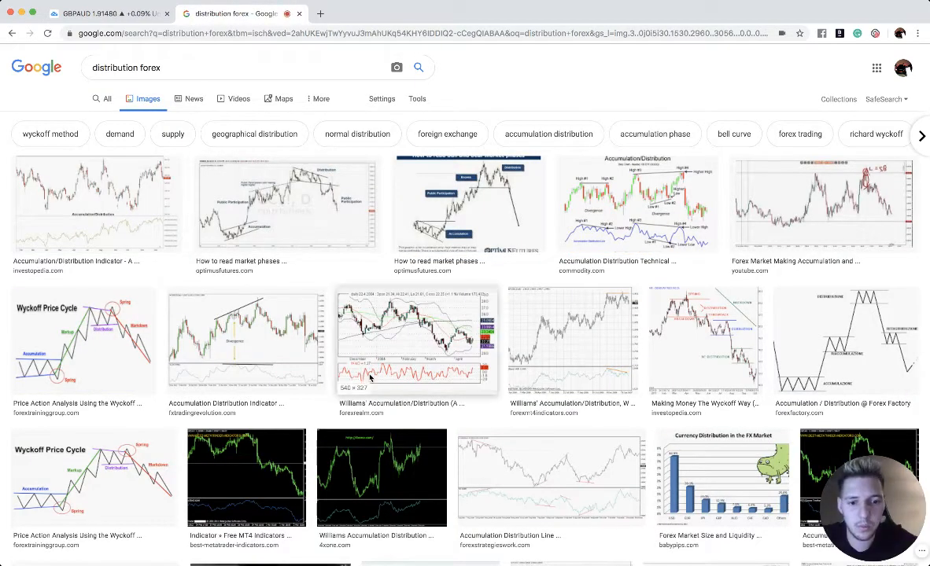
scroll(down, 3)
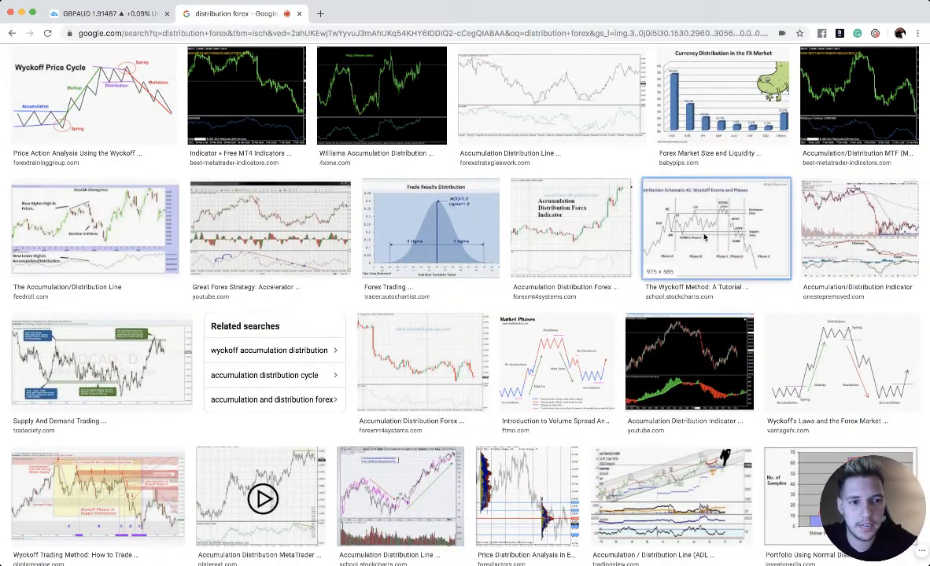
click(704, 228)
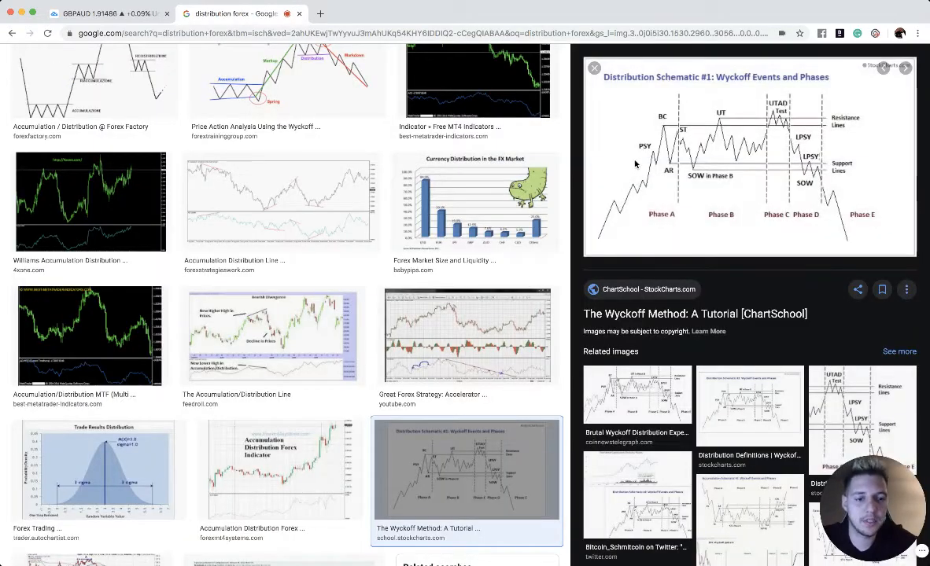
mouse_move(663, 129)
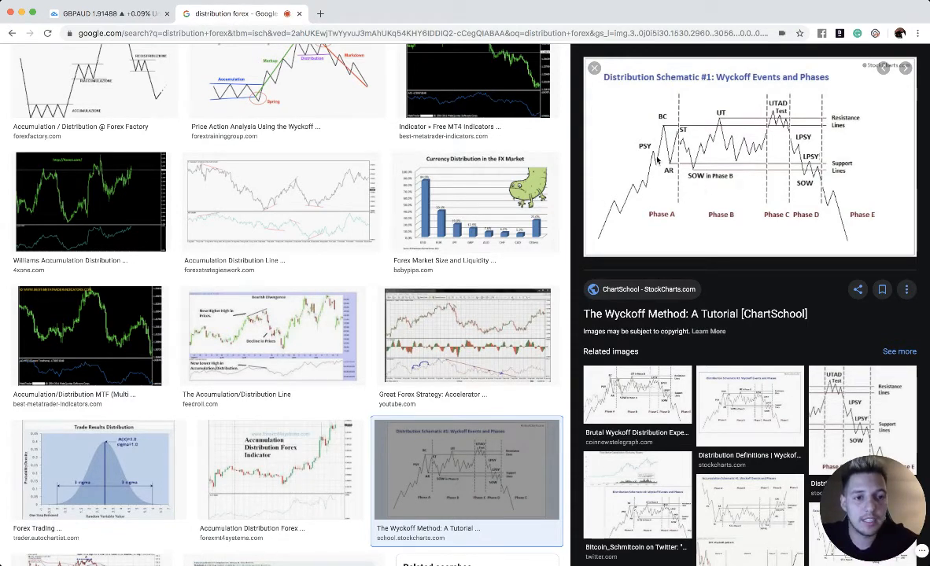
mouse_move(719, 119)
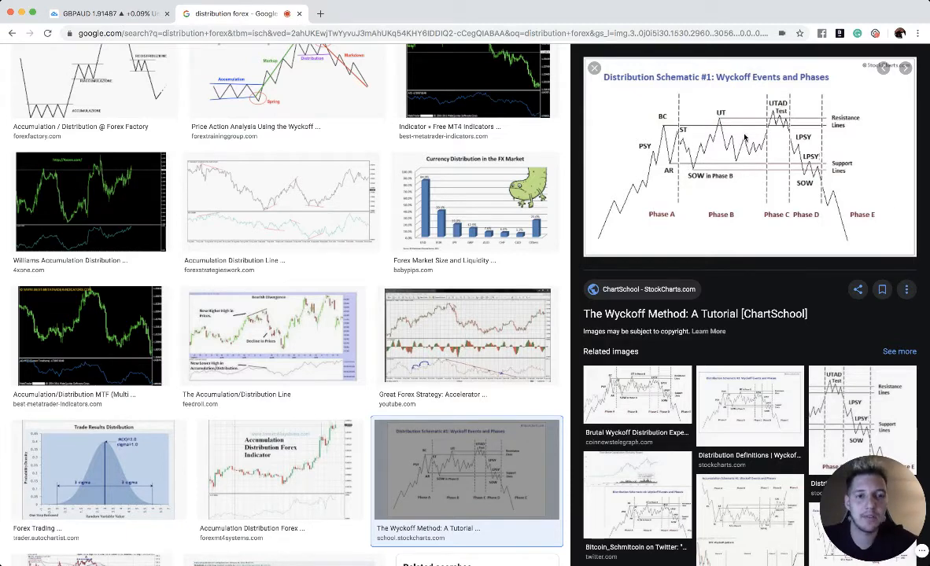
click(93, 12)
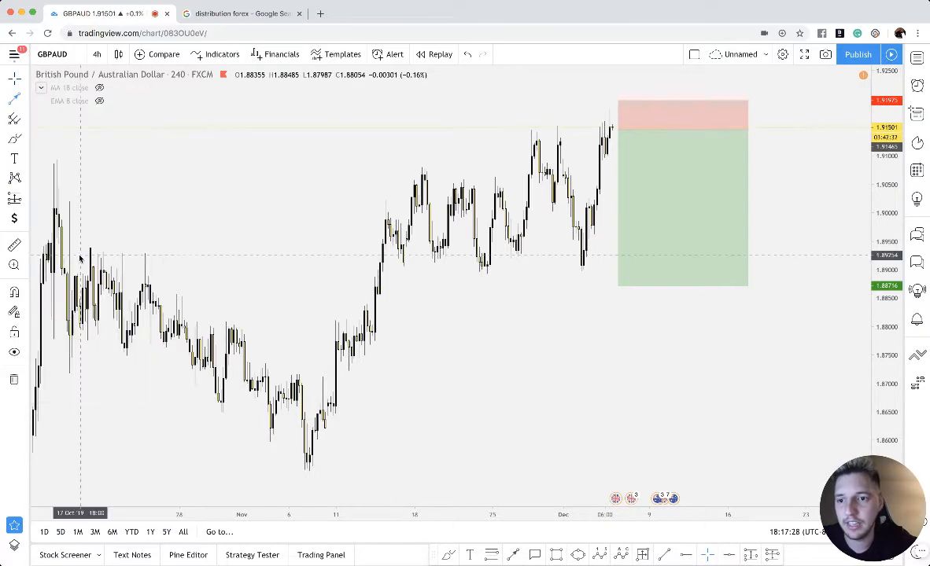
Step: Draw a level horizontal ray from the 14 Nov swing high to 25 Nov
drag(311, 466, 456, 283)
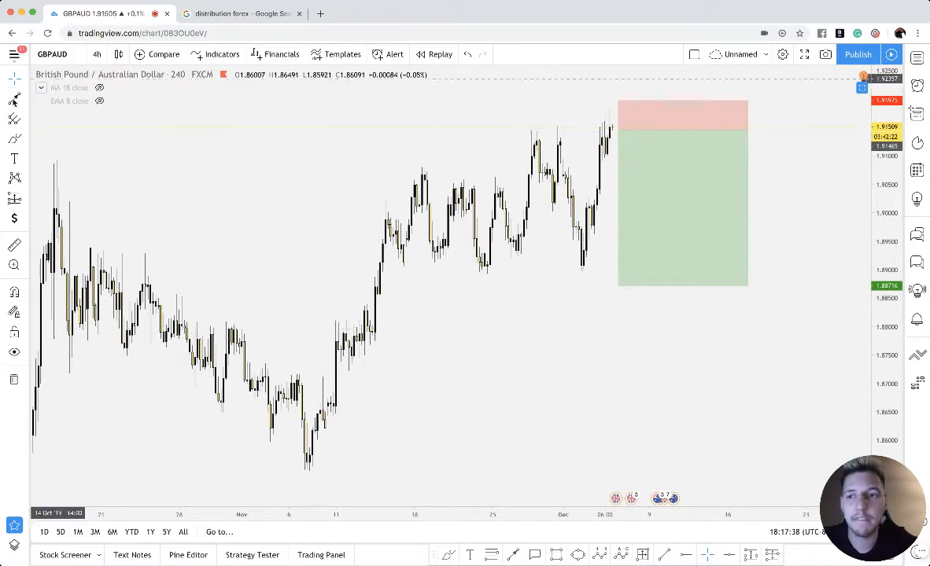
drag(389, 170, 428, 163)
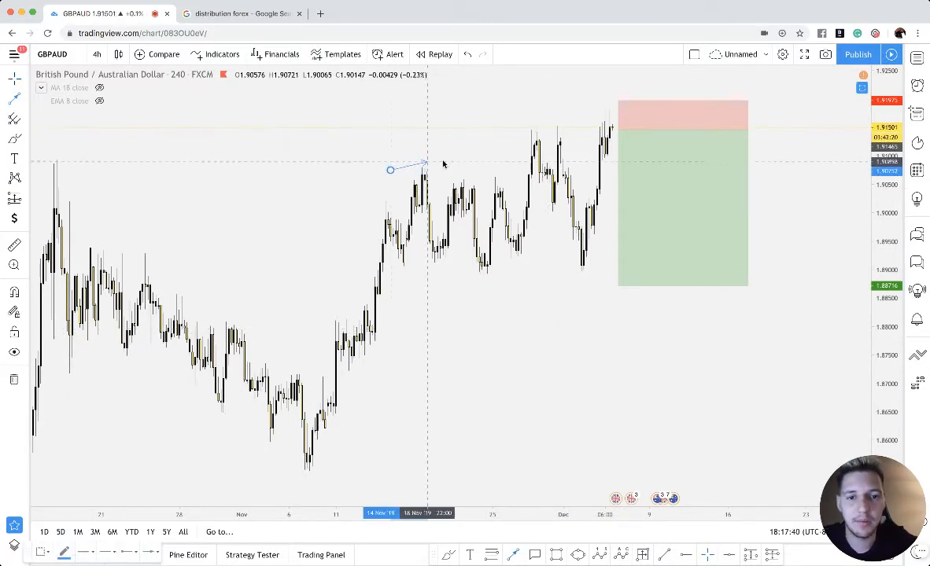
drag(428, 164, 503, 171)
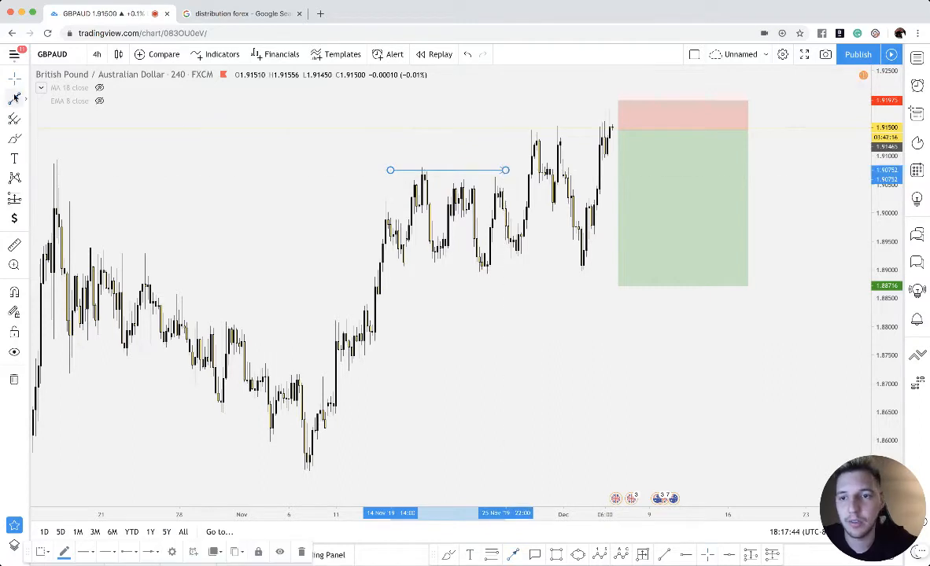
drag(385, 267, 538, 267)
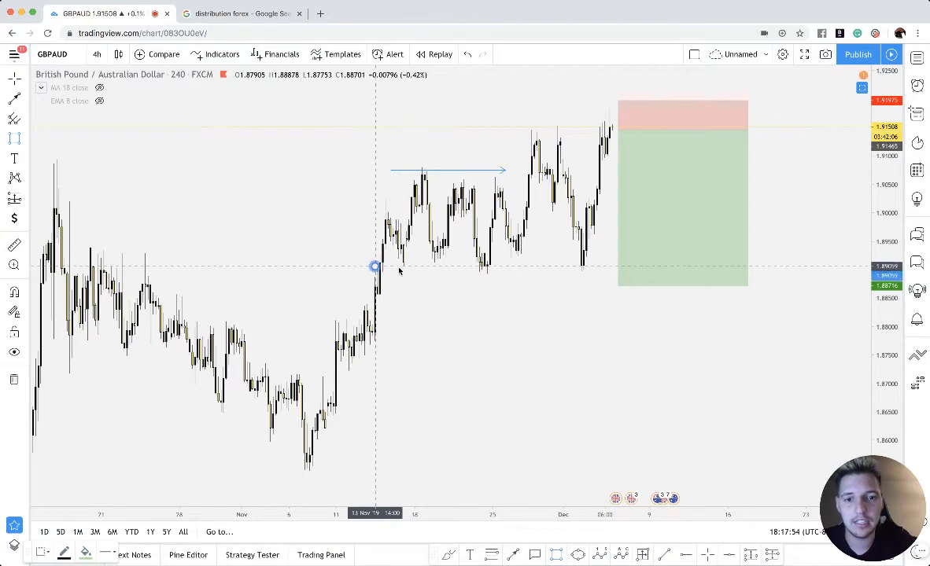
Step: Draw an unfilled rectangle along the support lows, plus a second rectangle near mid-November
drag(375, 271, 763, 273)
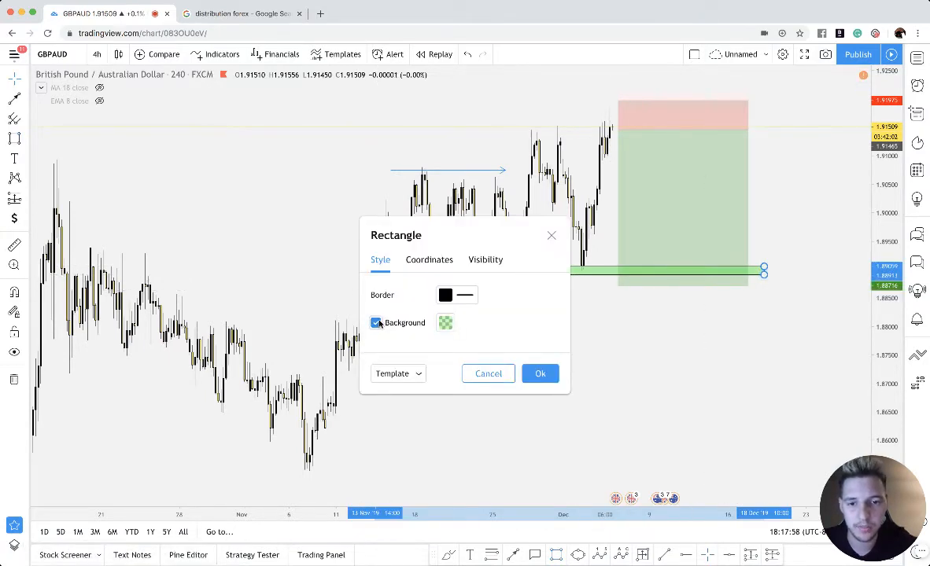
click(540, 373)
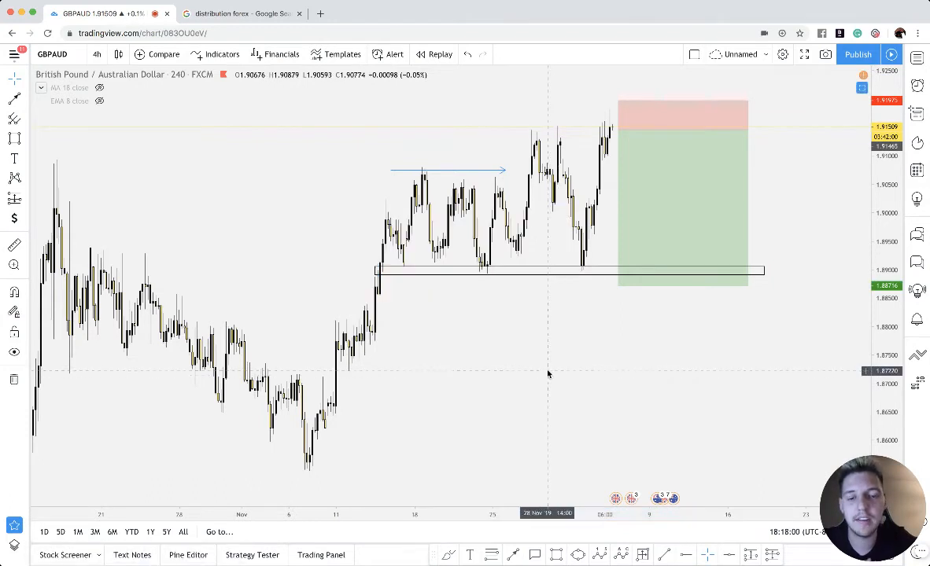
mouse_move(155, 176)
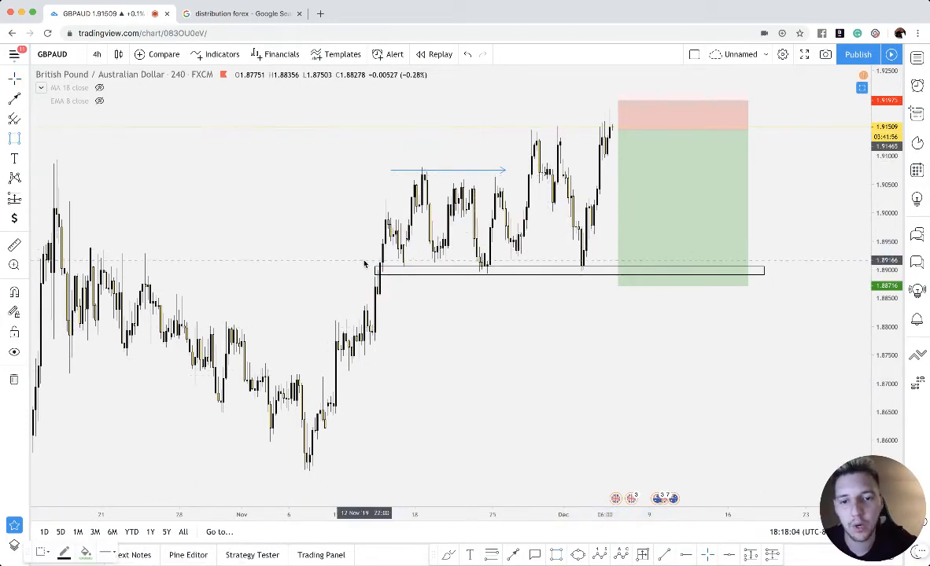
drag(370, 260, 386, 334)
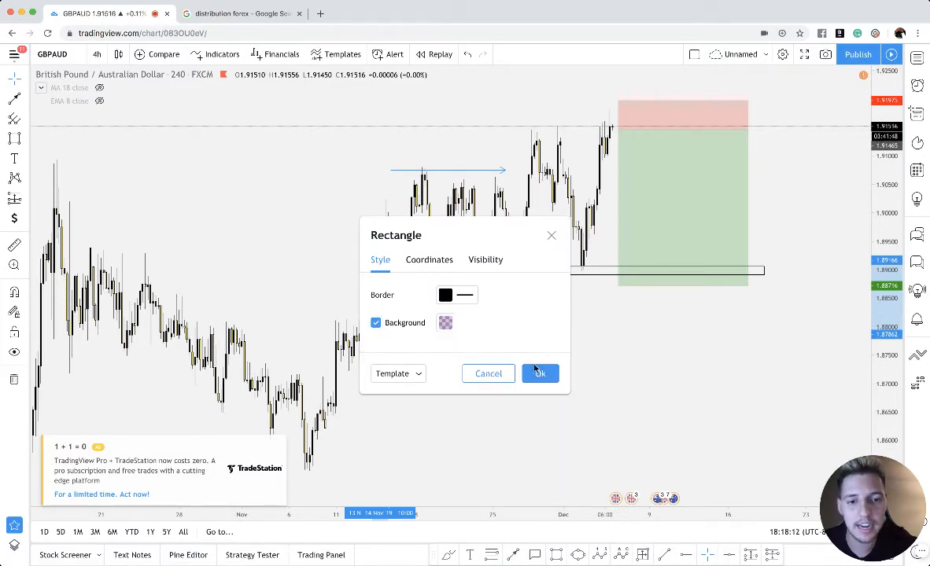
click(540, 374)
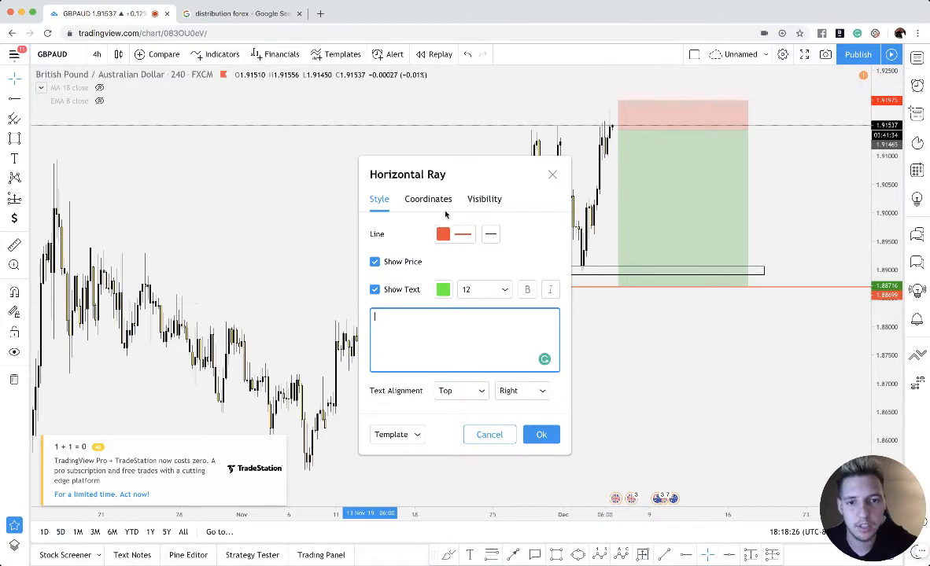
Step: Set the take-profit horizontal ray's price coordinate to exactly 1.88
click(428, 199)
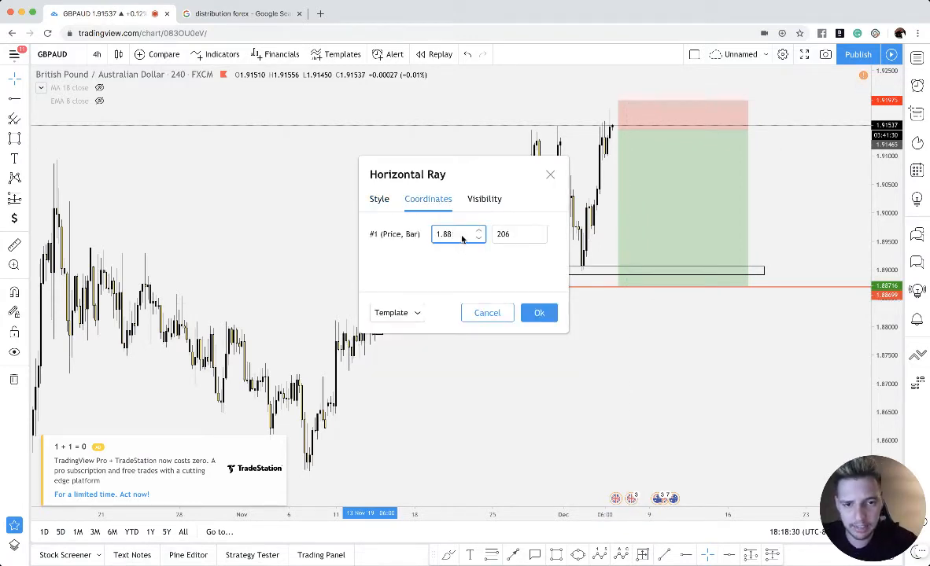
click(539, 312)
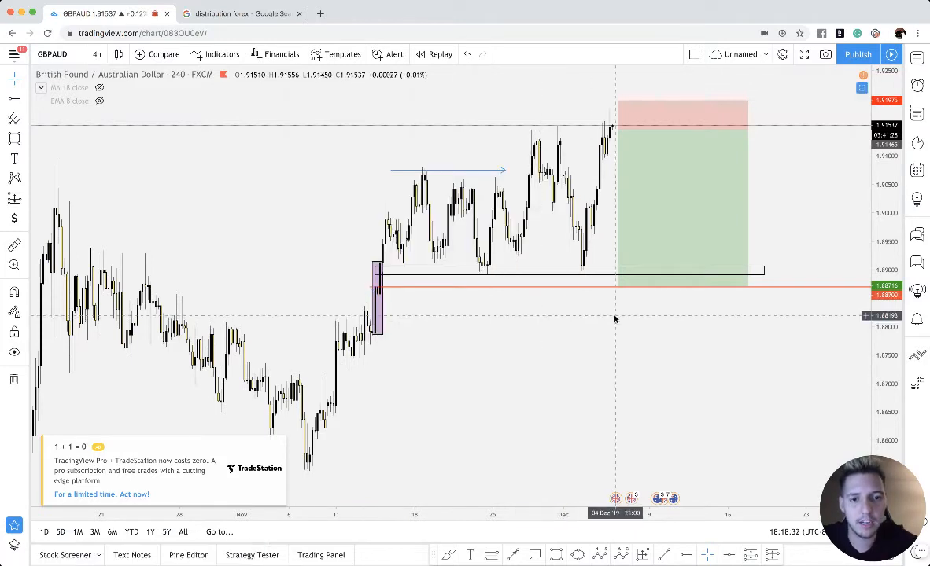
mouse_move(590, 314)
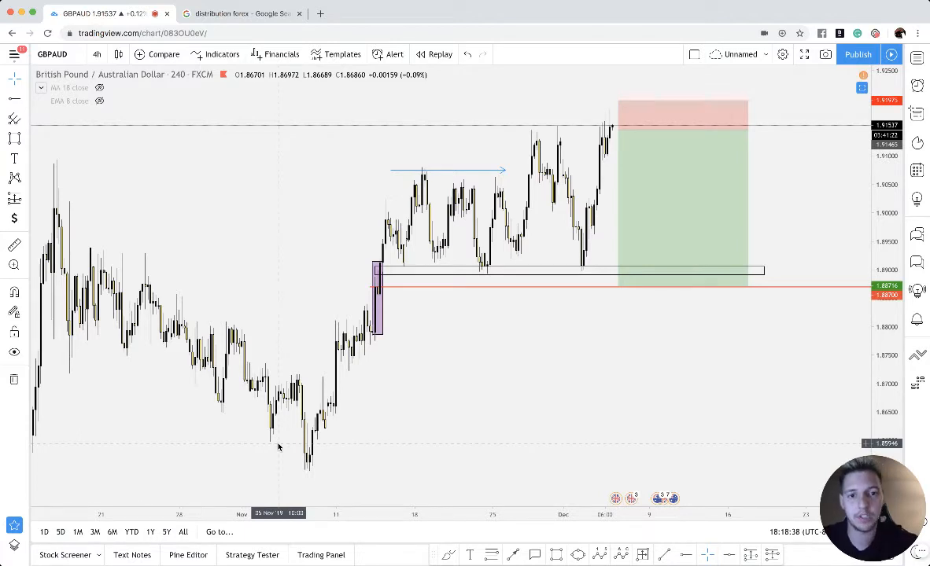
mouse_move(440, 170)
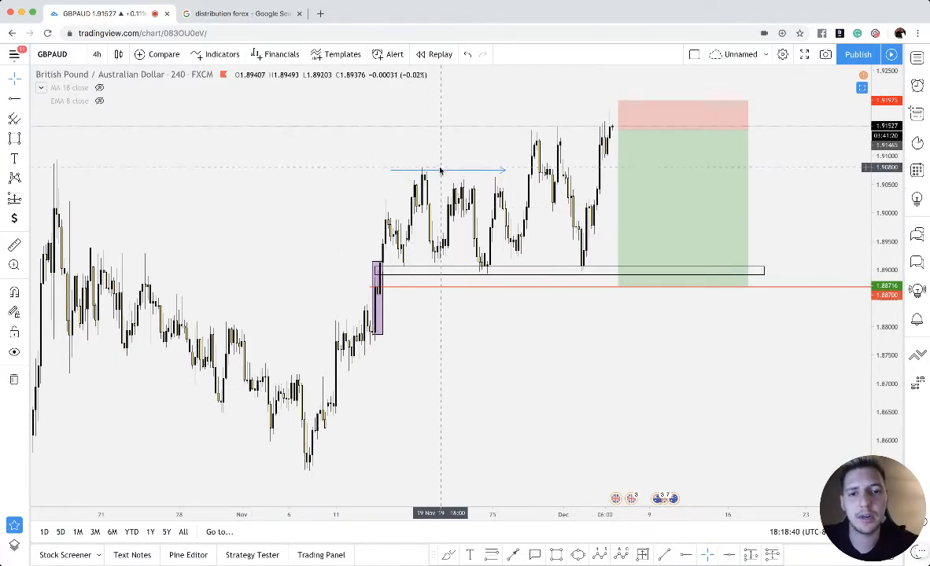
click(228, 13)
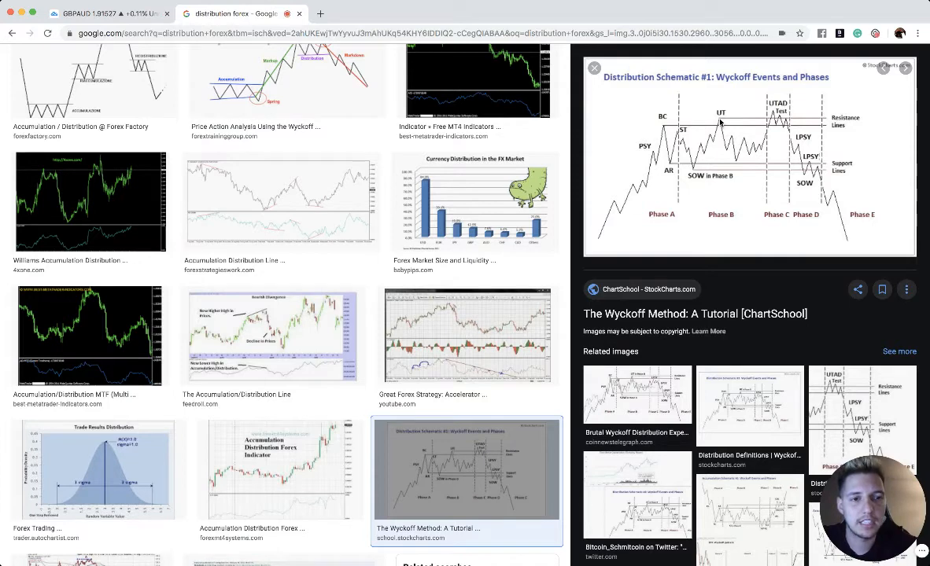
mouse_move(737, 170)
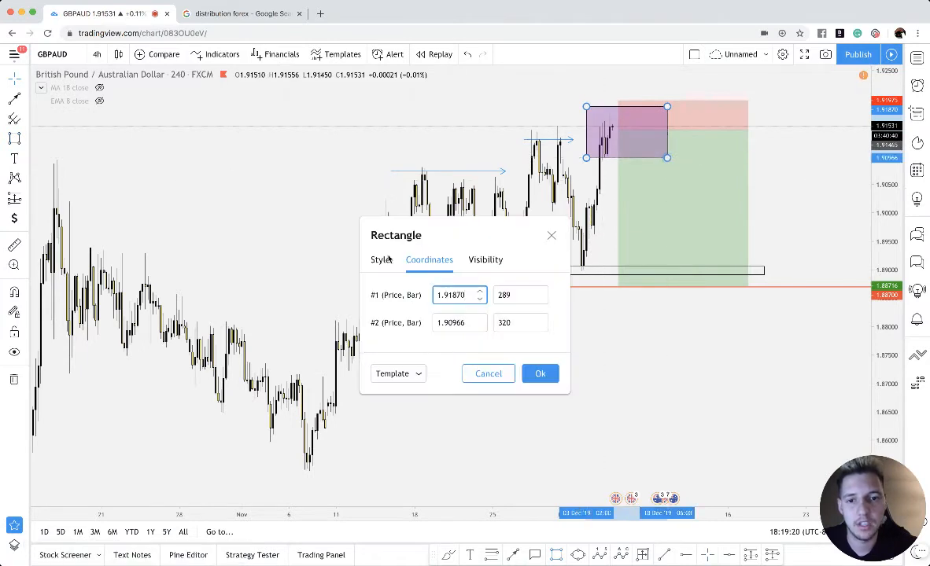
Step: Remove the background fill from the early-December highs rectangle
click(379, 259)
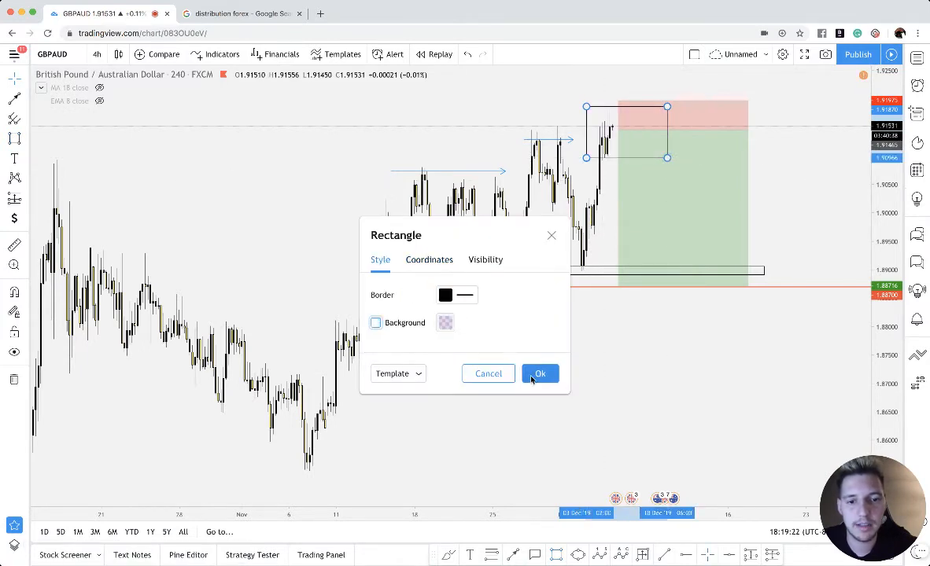
click(539, 374)
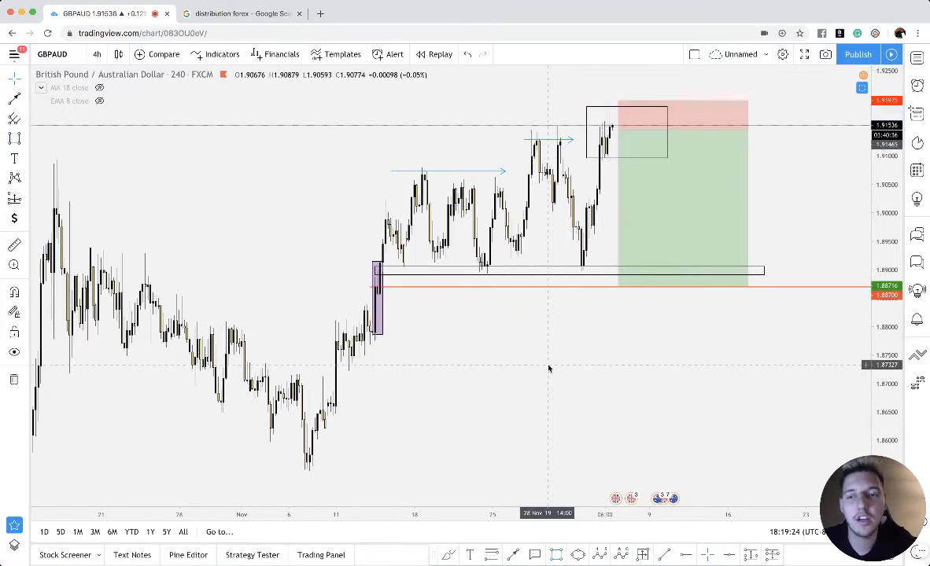
mouse_move(562, 356)
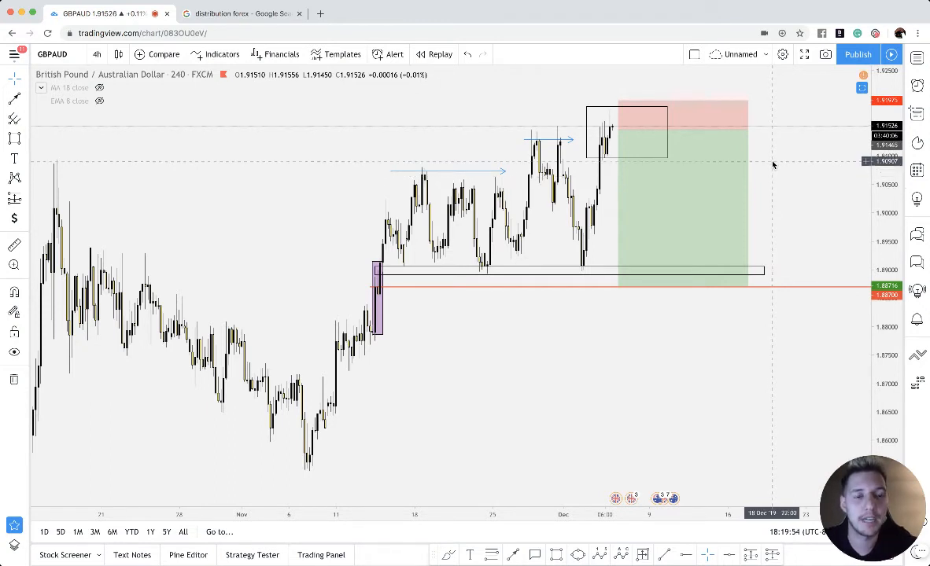
mouse_move(517, 253)
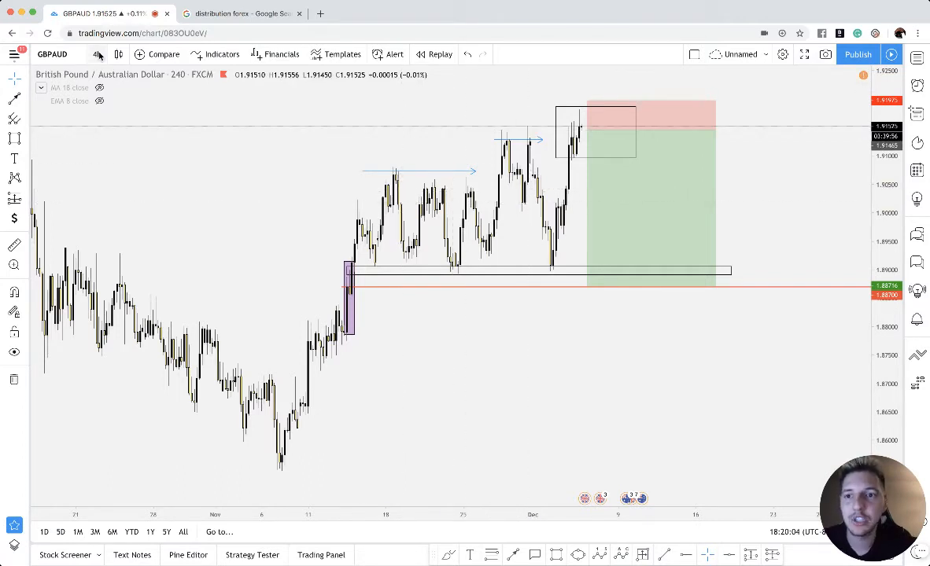
Step: Switch to the 1-hour interval and place a downward arrow mark above the upthrust peak
click(98, 54)
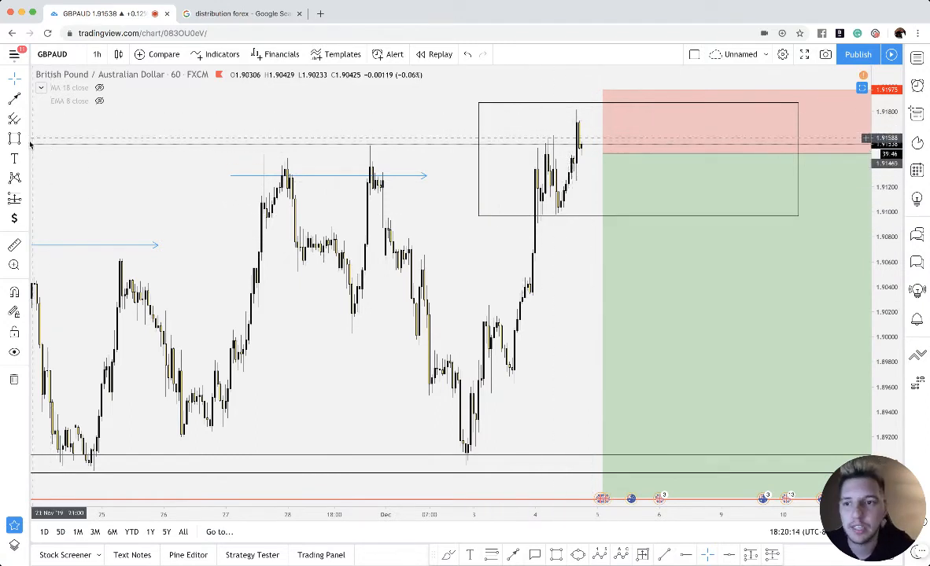
click(11, 158)
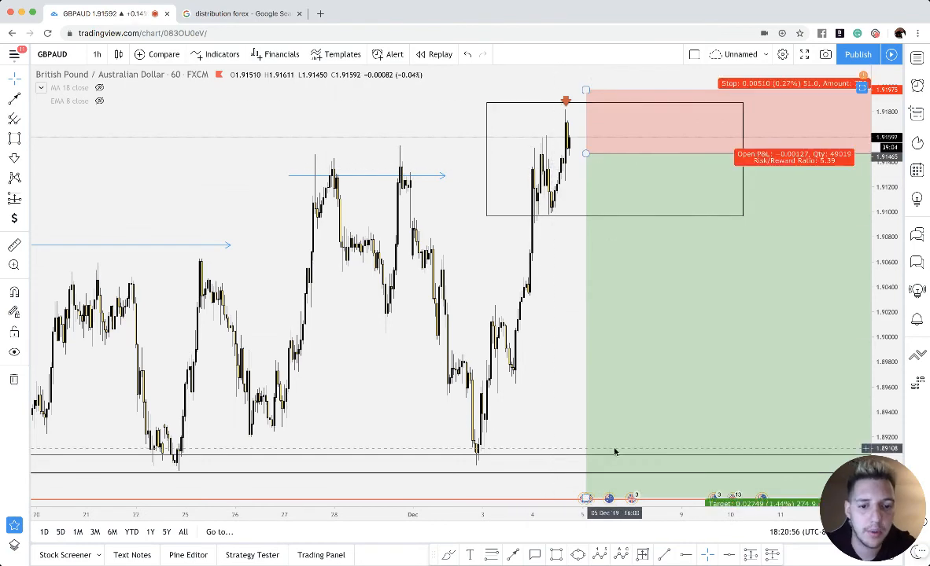
click(95, 53)
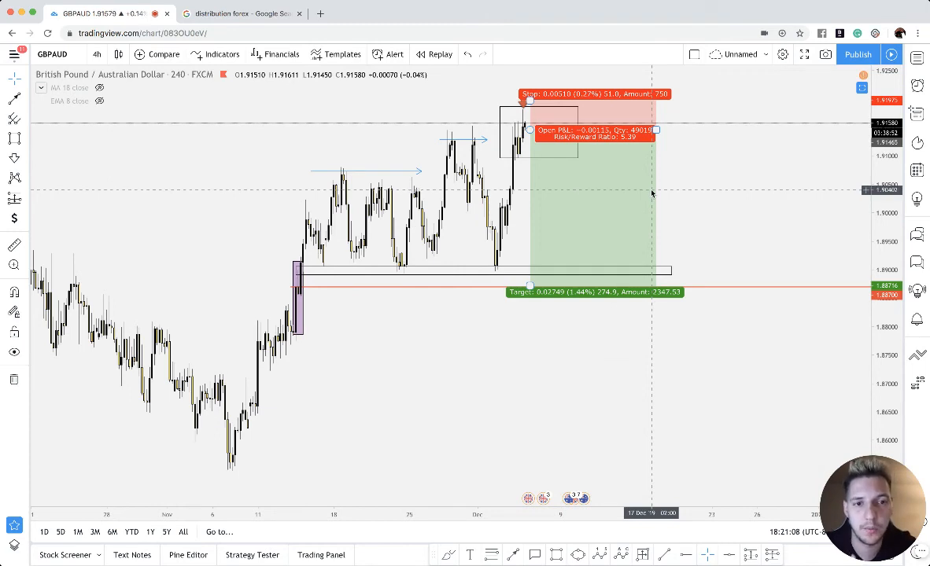
mouse_move(609, 188)
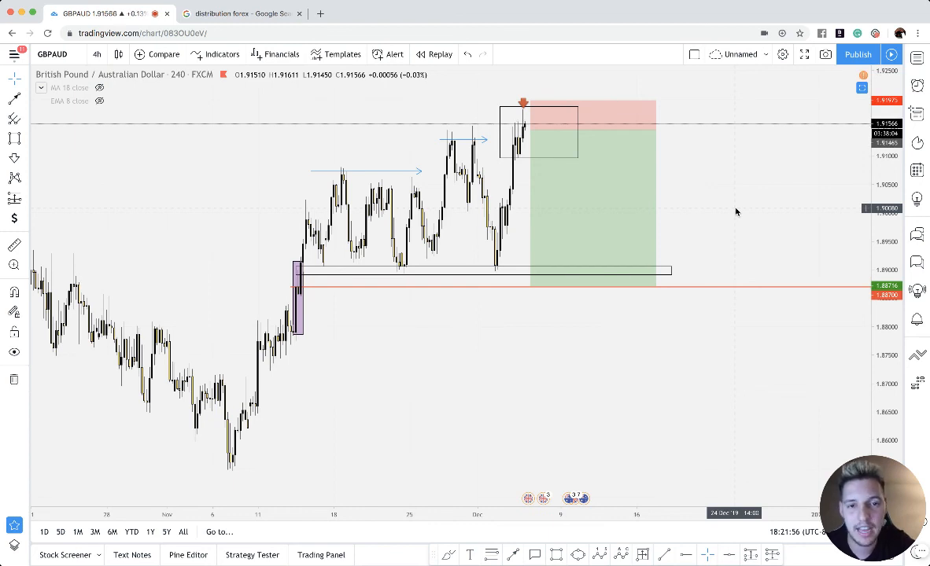
mouse_move(728, 197)
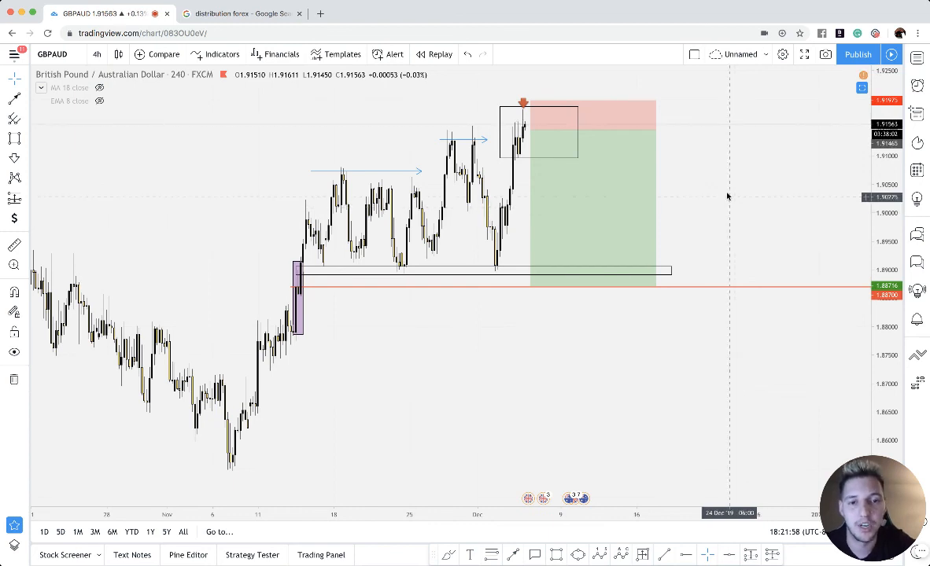
mouse_move(507, 66)
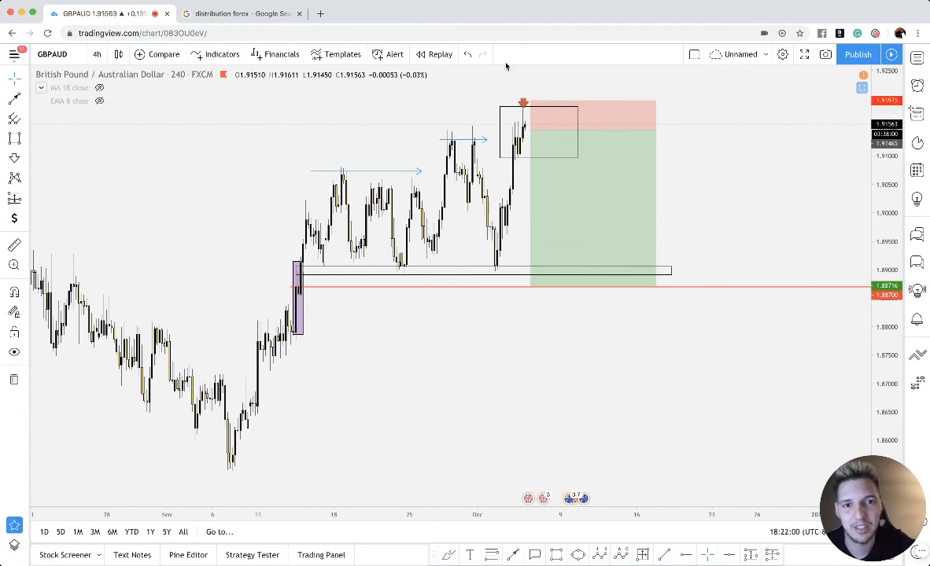